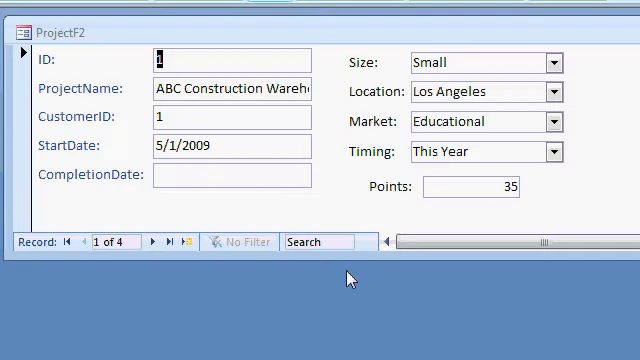
pyautogui.moveTo(84, 84)
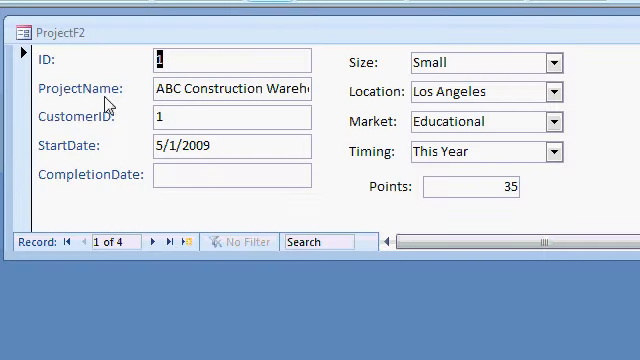
pyautogui.moveTo(96, 148)
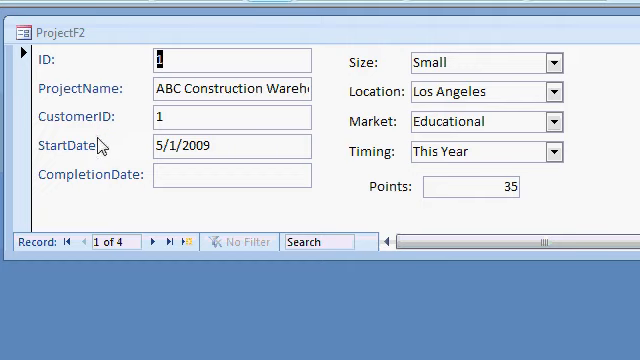
pyautogui.moveTo(370, 136)
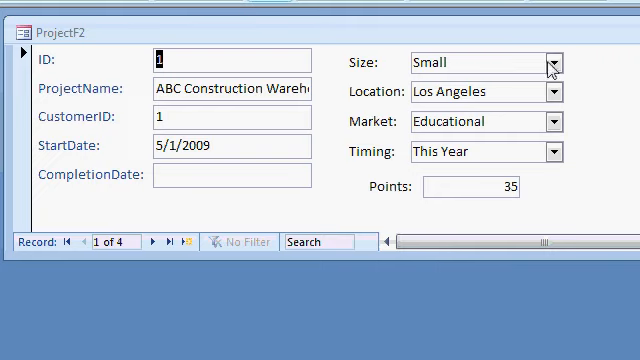
# - Choose Large for Size and Chicago for Location on the first project record
pyautogui.click(556, 62)
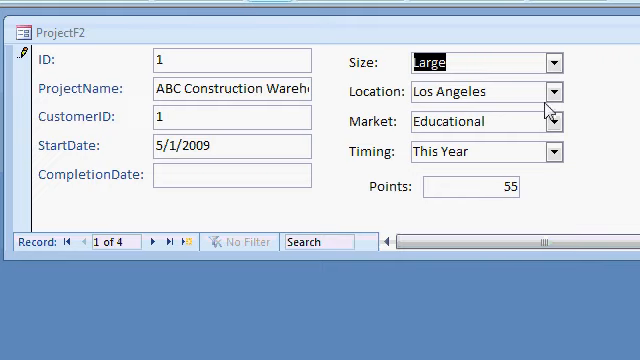
pyautogui.click(556, 122)
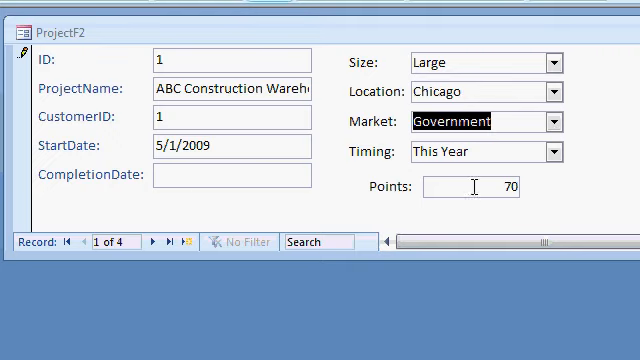
pyautogui.moveTo(532, 196)
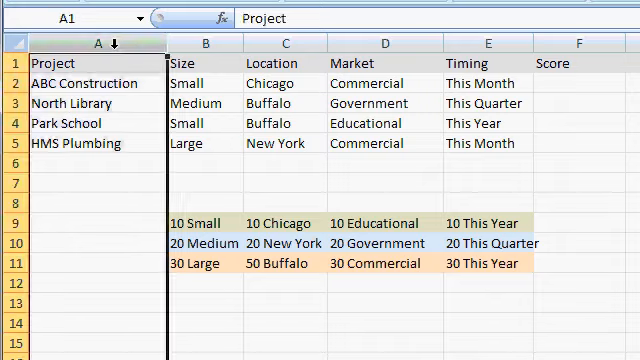
pyautogui.moveTo(200, 62); pyautogui.dragTo(290, 62)
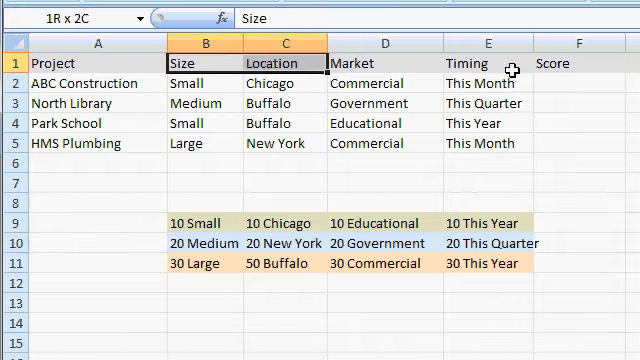
pyautogui.click(200, 64)
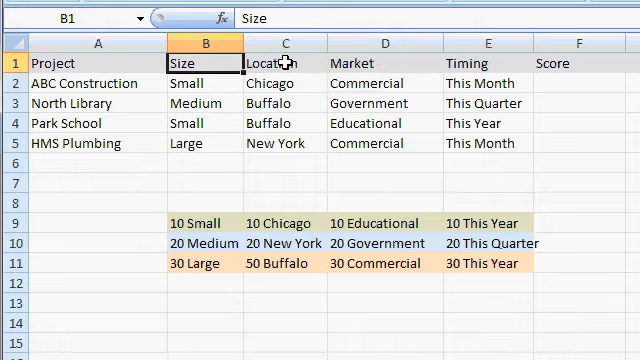
pyautogui.click(478, 62)
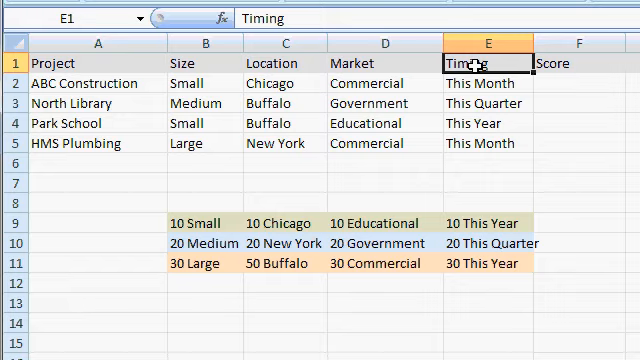
pyautogui.moveTo(276, 144)
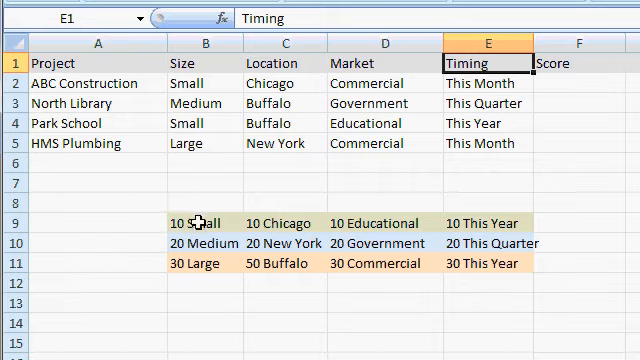
pyautogui.click(200, 264)
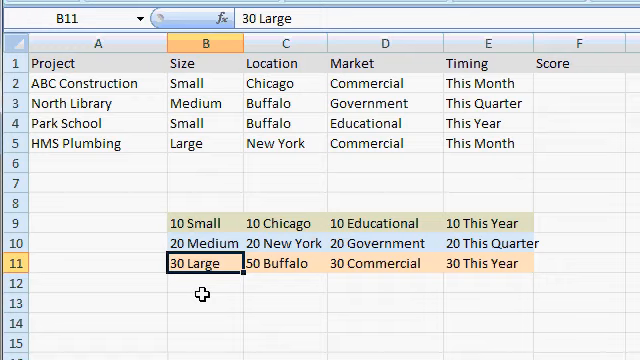
pyautogui.moveTo(304, 84)
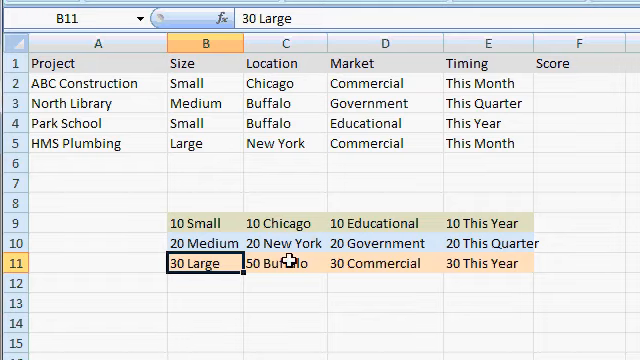
pyautogui.click(284, 268)
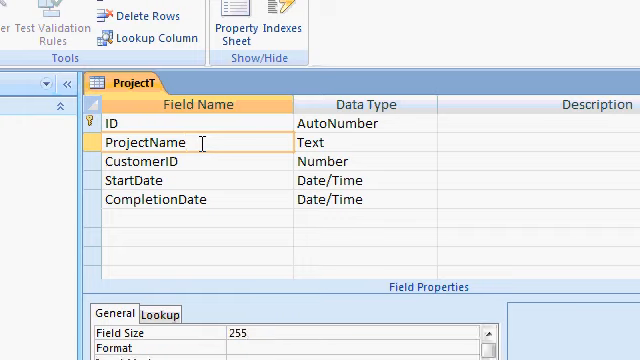
# - Review the ProjectName field definition in ProjectT's design
pyautogui.click(150, 162)
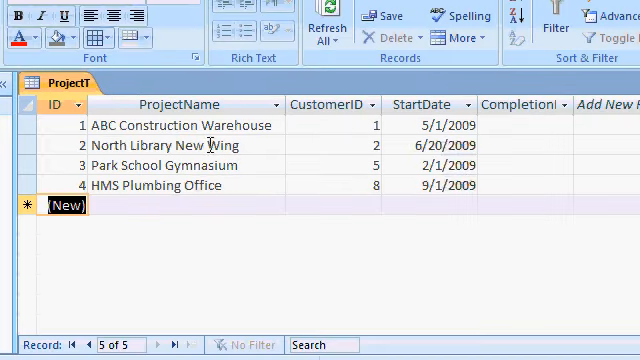
pyautogui.moveTo(336, 122)
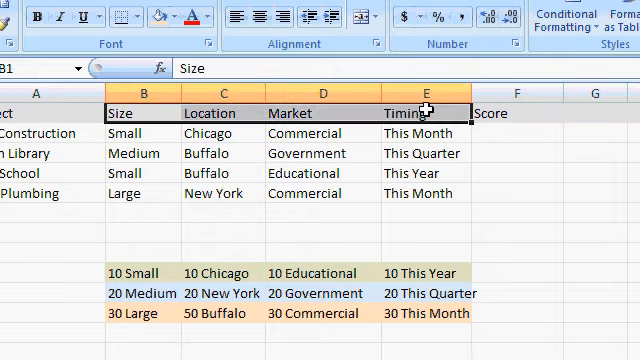
pyautogui.click(222, 112)
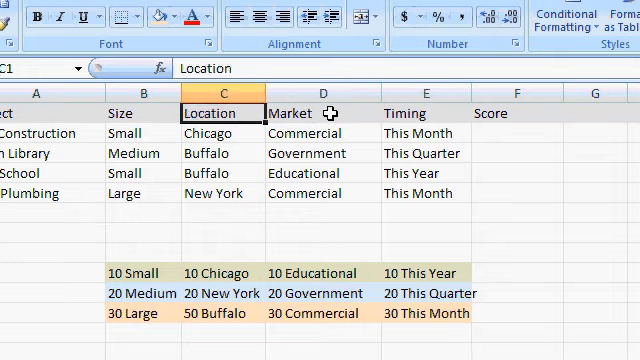
pyautogui.click(424, 112)
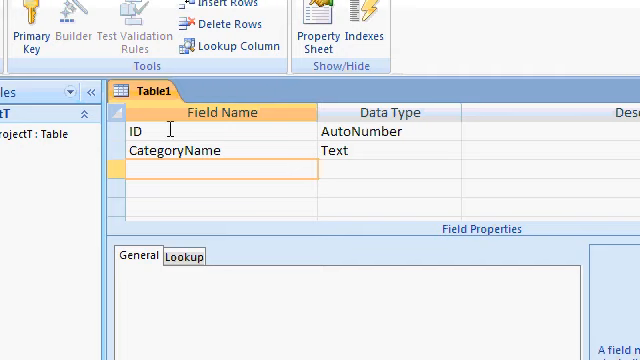
pyautogui.moveTo(240, 152)
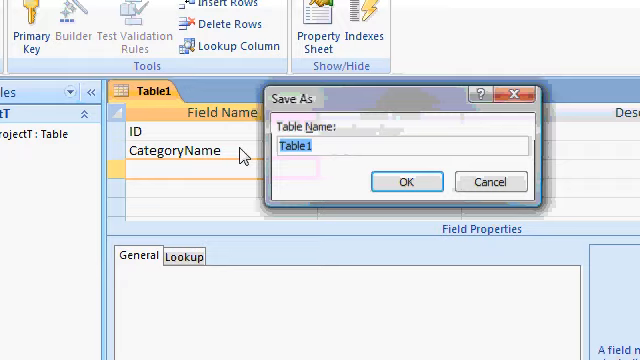
# - Save the table as CategoryT with a primary key and enter Size, Location, Market, Timing
pyautogui.write('CategoryT')
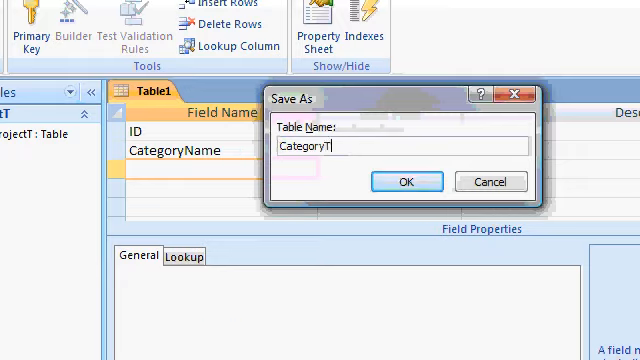
pyautogui.click(404, 180)
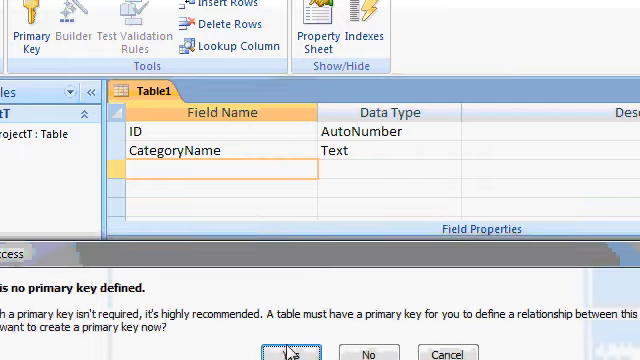
pyautogui.click(294, 352)
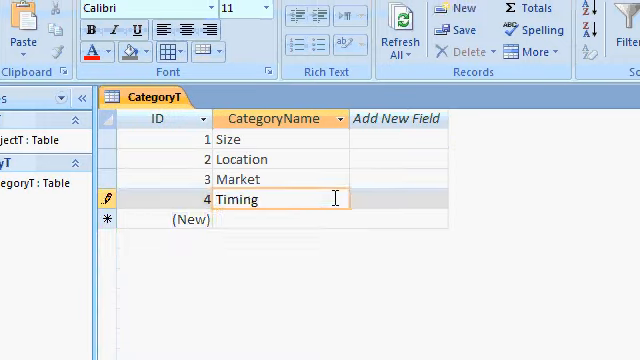
pyautogui.click(280, 218)
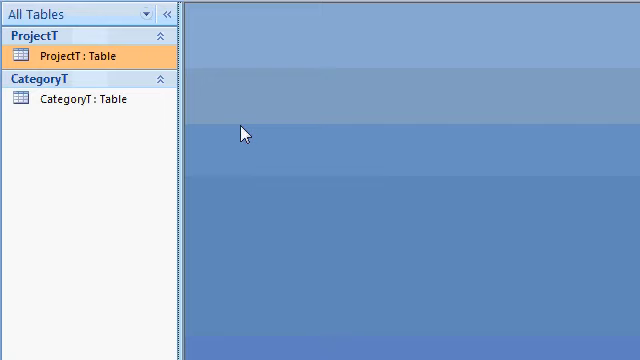
# - Create a table with CriteriaName, Points and CategoryID fields and save it as CriteriaT
pyautogui.click(136, 14)
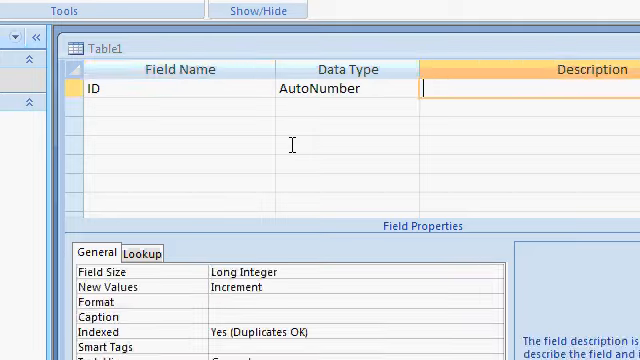
pyautogui.write('CriteriaName')
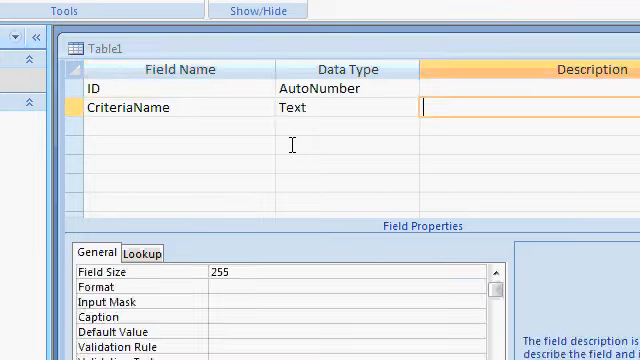
pyautogui.write('Points')
pyautogui.write('Number')
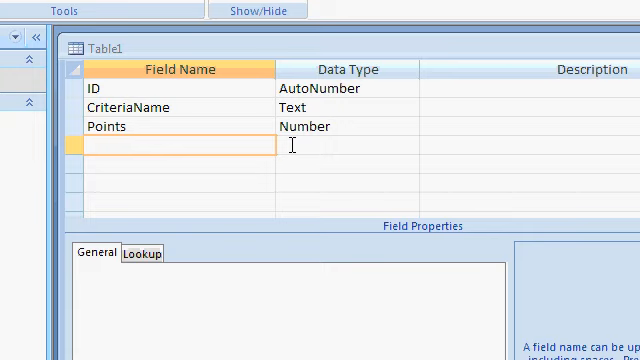
pyautogui.write('CategoryID')
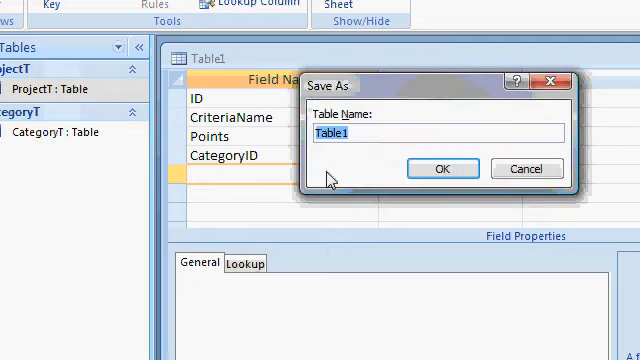
pyautogui.write('CriteriaT')
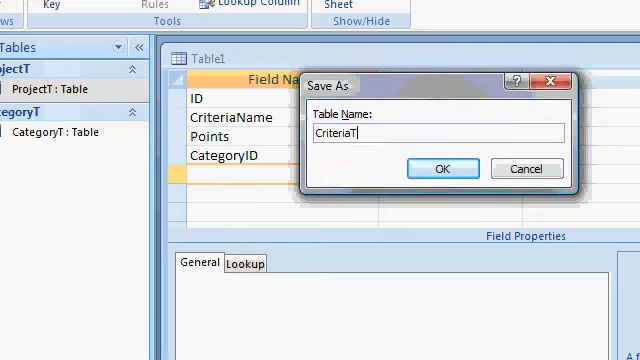
pyautogui.click(440, 168)
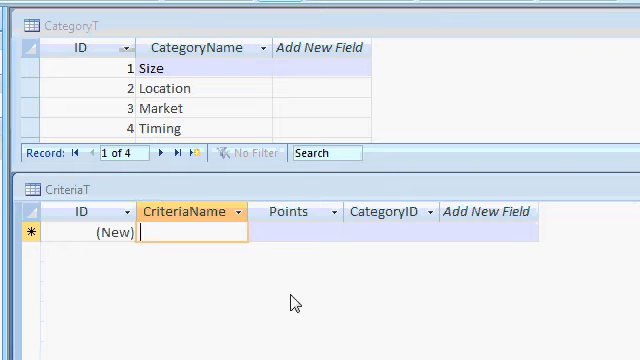
# - Enter criteria Small, Medium, Chicago, New York and the rest with points and category IDs
pyautogui.write('Small')
pyautogui.click(392, 232)
pyautogui.write('1')
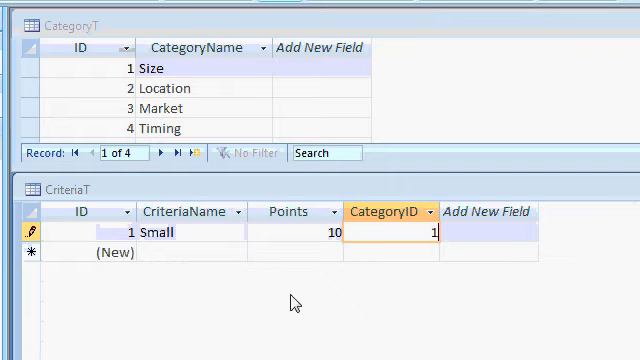
pyautogui.click(184, 252)
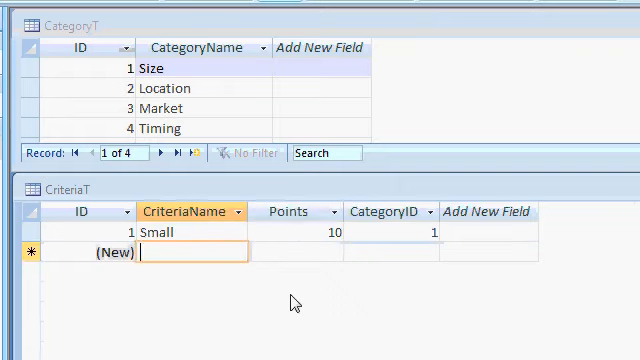
pyautogui.write('Medium')
pyautogui.click(296, 252)
pyautogui.write('20')
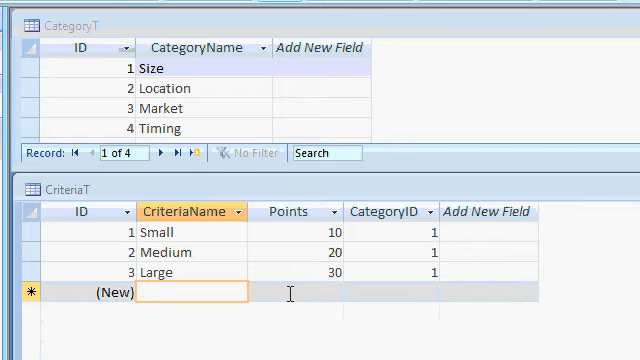
pyautogui.write('Chicago')
pyautogui.click(392, 292)
pyautogui.write('2')
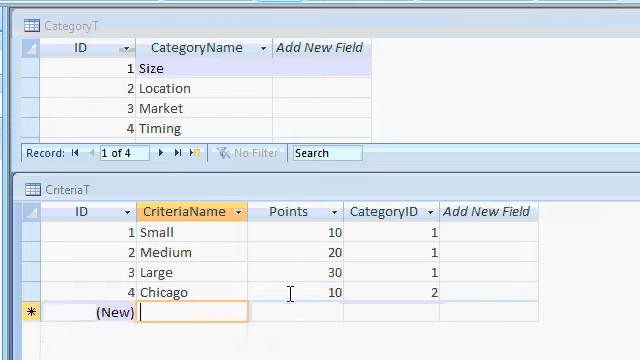
pyautogui.write('New York')
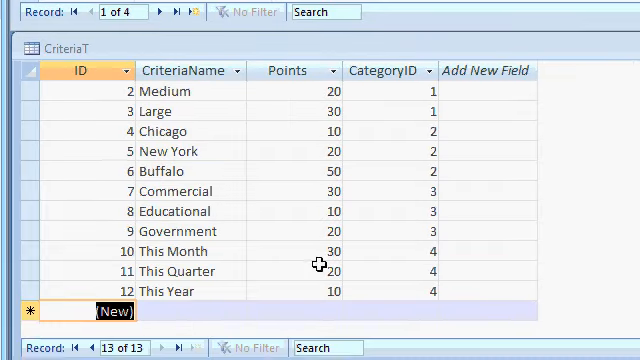
pyautogui.moveTo(108, 196)
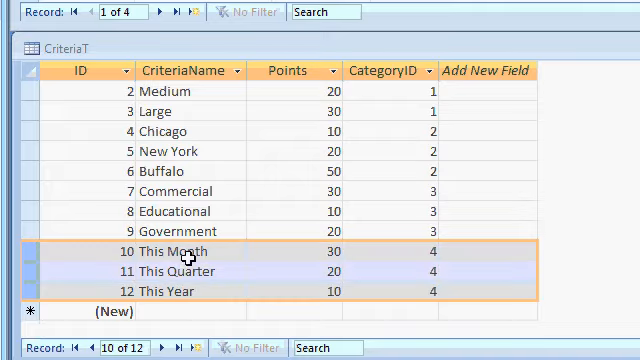
pyautogui.click(390, 72)
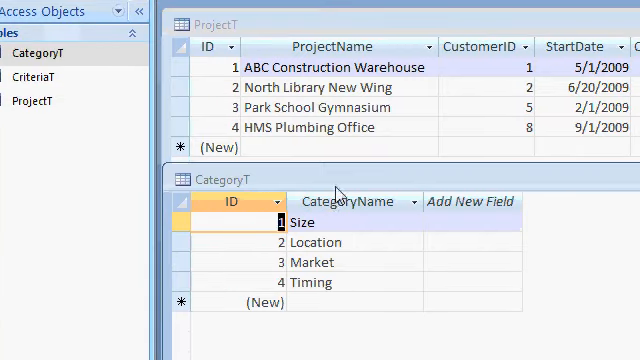
# - Point out how CategoryT's ID numbers map to category names such as Size
pyautogui.click(336, 220)
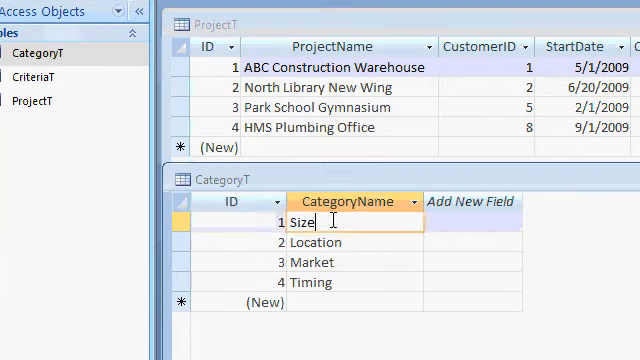
pyautogui.click(336, 280)
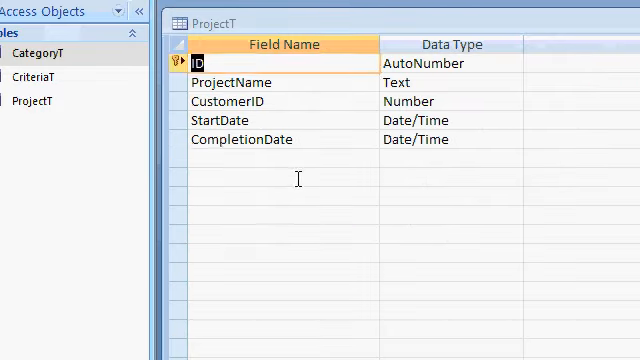
# - Add Number fields CatSize, CatLocation, CatMarket and CatTiming below CompletionDate in ProjectT
pyautogui.click(276, 160)
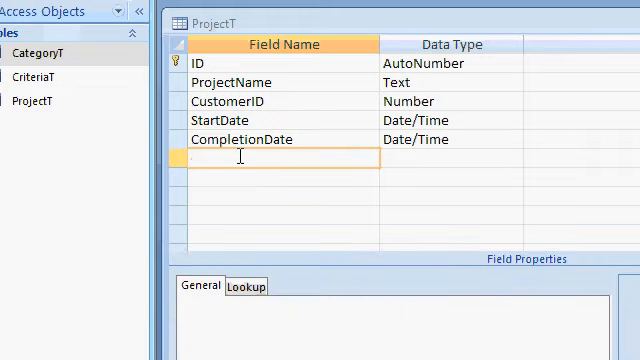
pyautogui.write('CatSize')
pyautogui.click(452, 158)
pyautogui.write('Number')
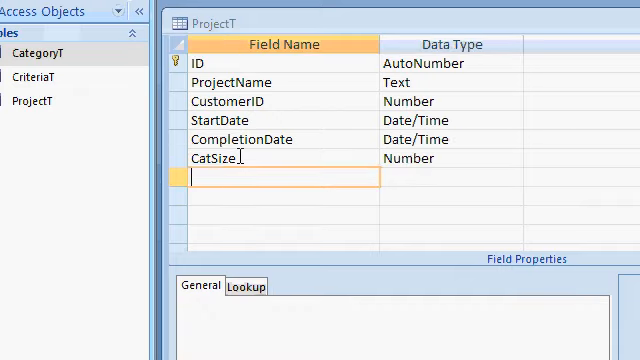
pyautogui.write('CaatLocation')
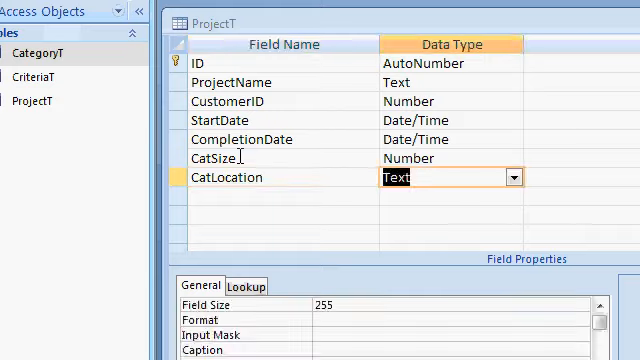
pyautogui.click(448, 176)
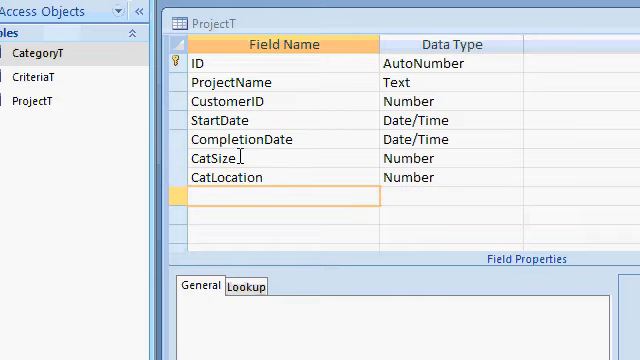
pyautogui.write('CatMarket')
pyautogui.click(284, 214)
pyautogui.write('CatTiming')
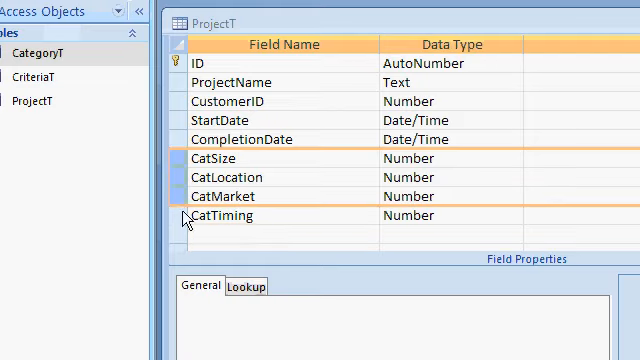
pyautogui.click(284, 232)
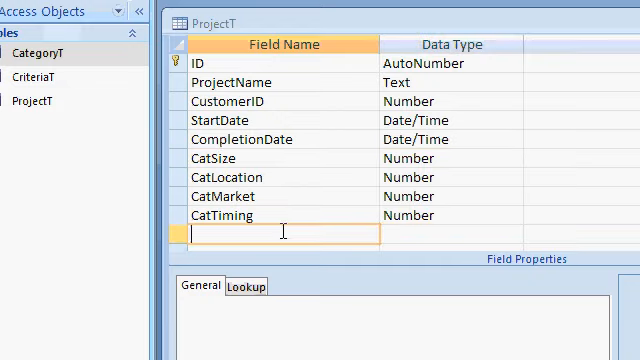
pyautogui.click(250, 216)
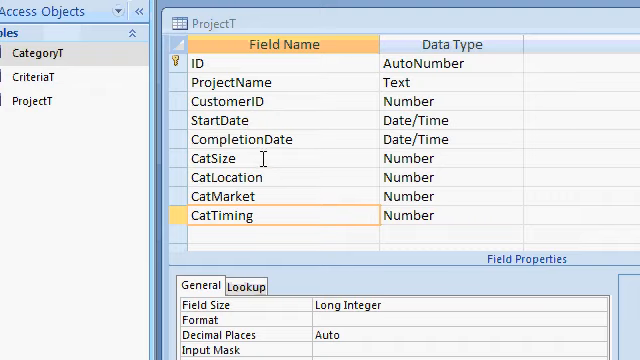
pyautogui.click(228, 196)
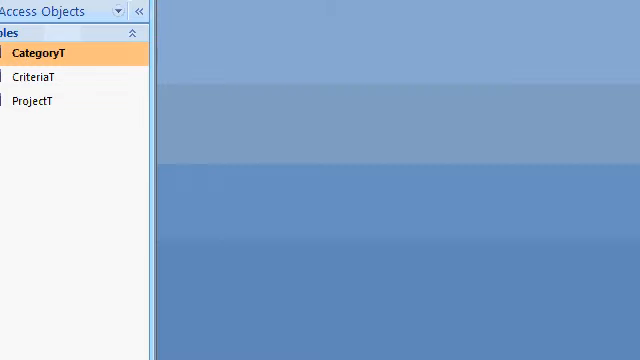
pyautogui.moveTo(230, 142)
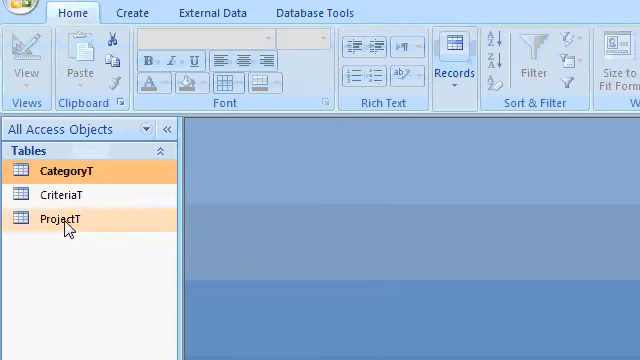
# - Generate an automatic form from the ProjectT table via Create > Form
pyautogui.click(132, 12)
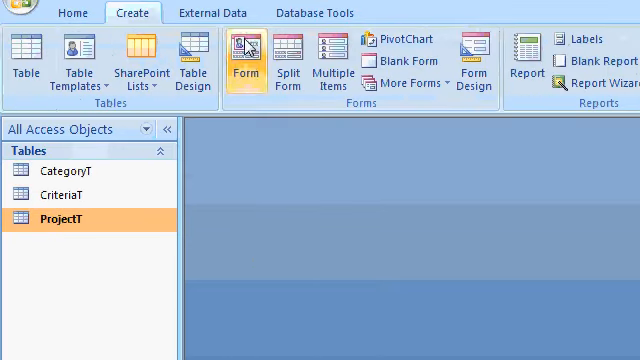
pyautogui.click(240, 60)
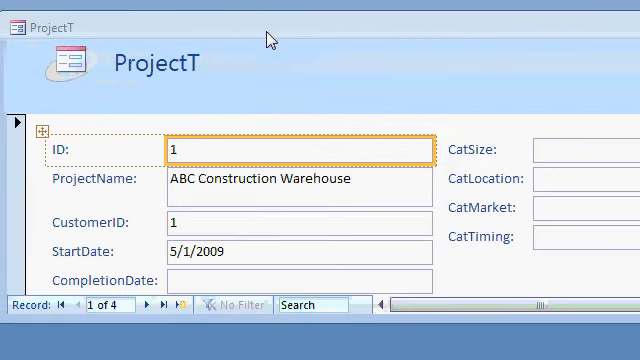
pyautogui.moveTo(120, 76)
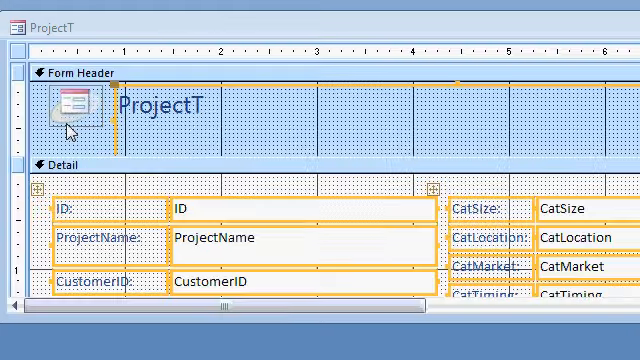
# - Select the header logo in the form's Design View and scroll to the category controls
pyautogui.click(76, 110)
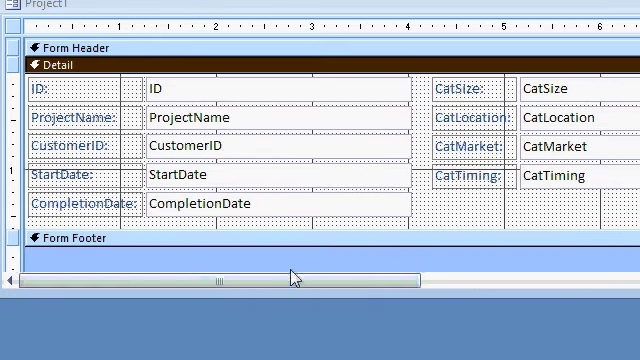
pyautogui.hscroll(3)
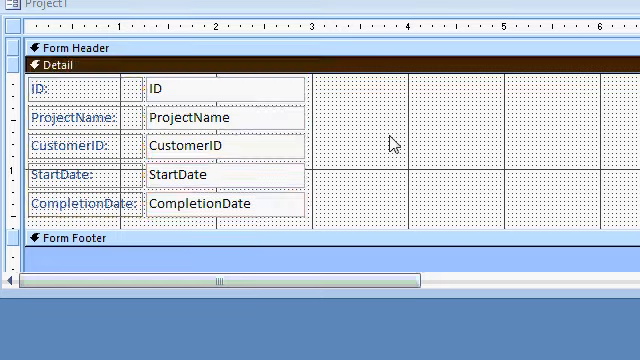
pyautogui.moveTo(456, 136)
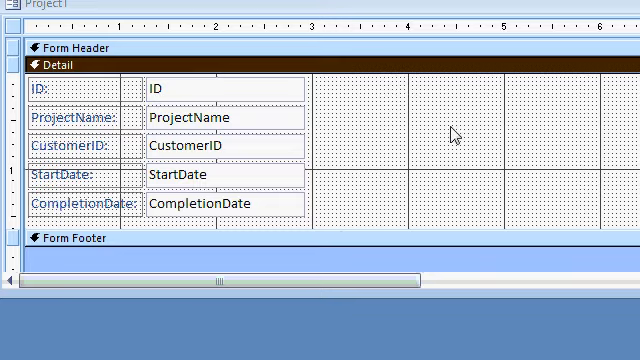